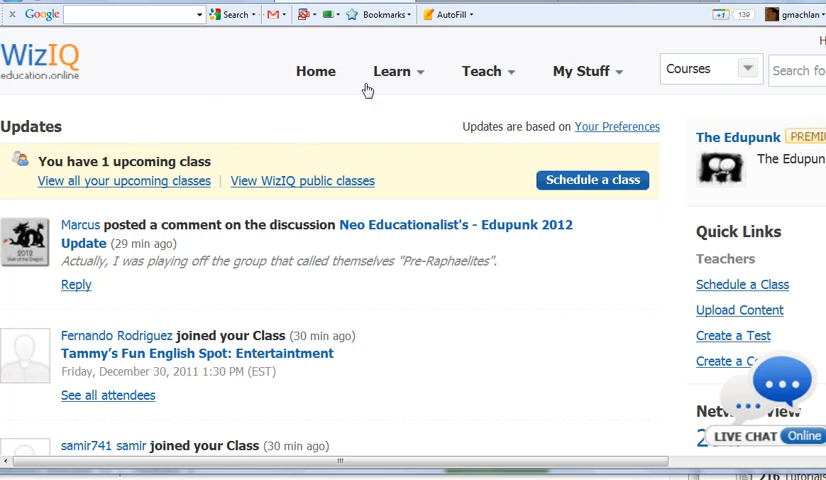
- Open the Schedule a Class form from WizIQ's Teach menu
click(583, 71)
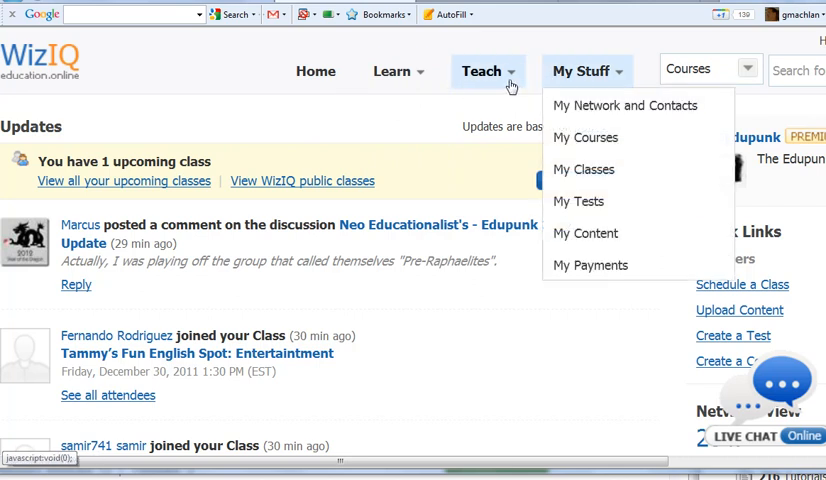
click(482, 71)
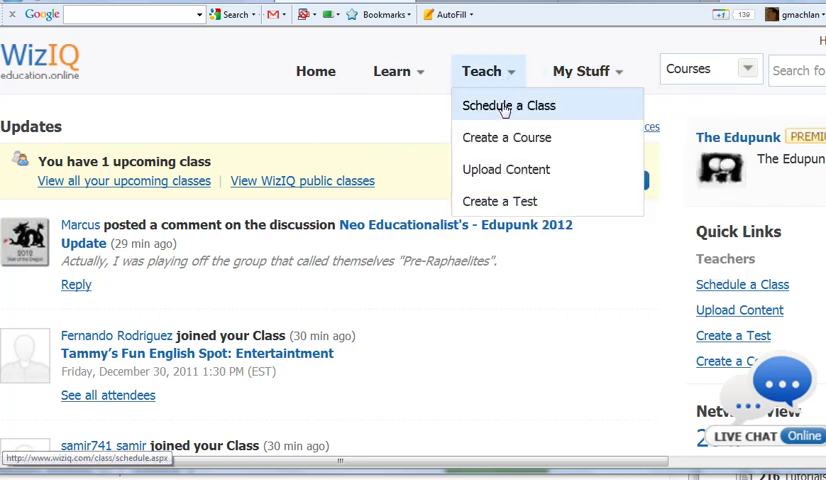
click(505, 105)
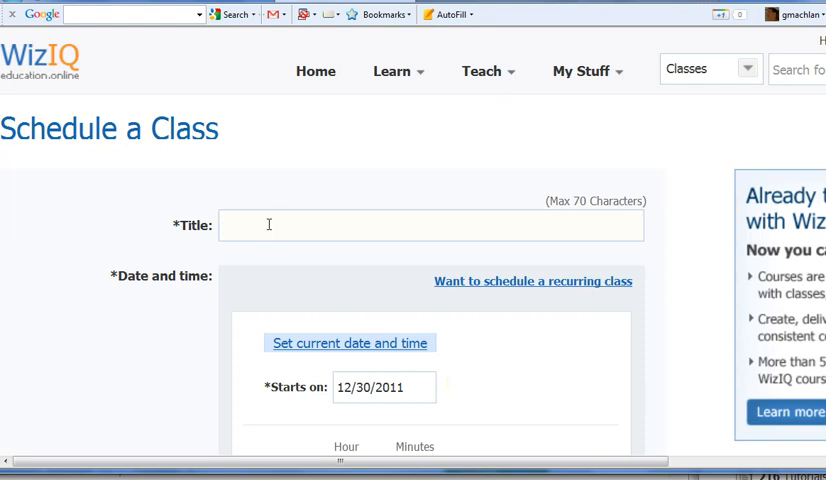
- Title the class 'sample class' and set its start to the current date and time
text(sample c)
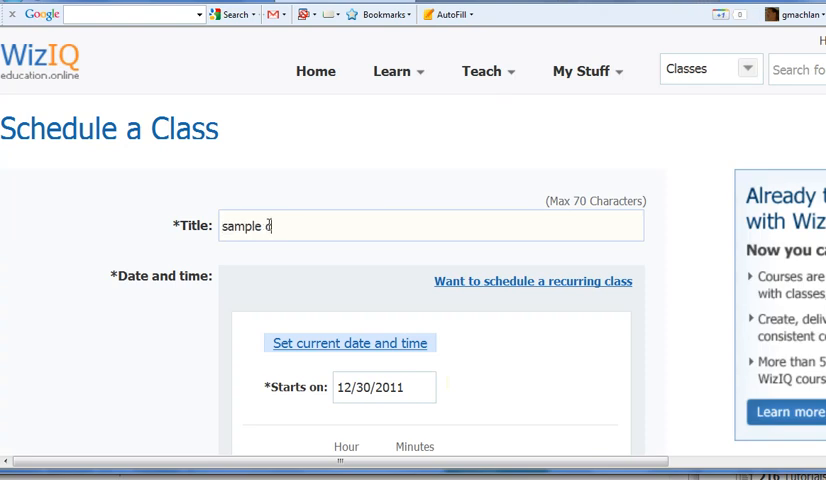
text(lass)
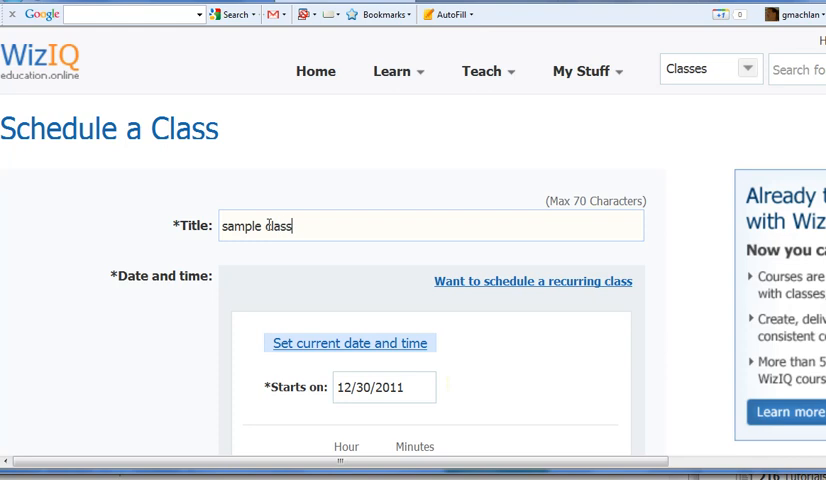
scroll(down, 3)
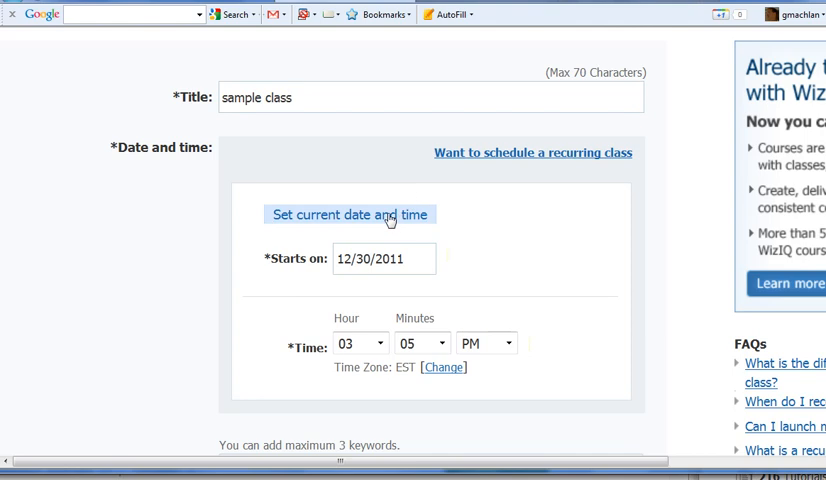
click(350, 214)
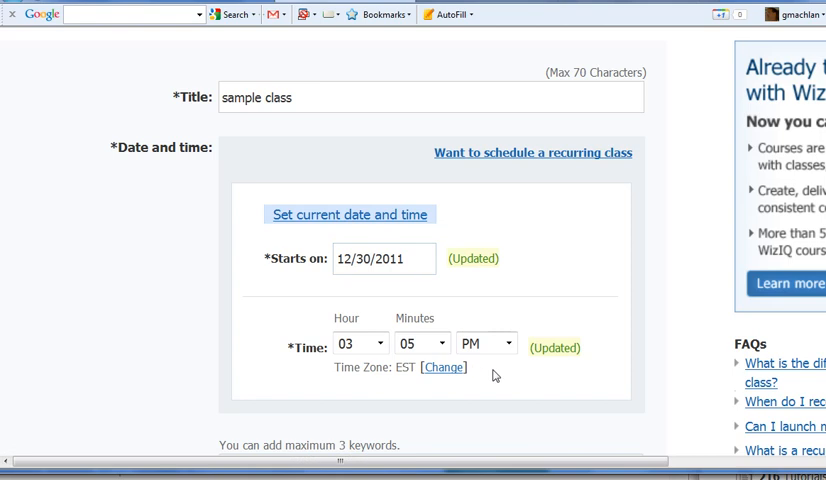
scroll(down, 3)
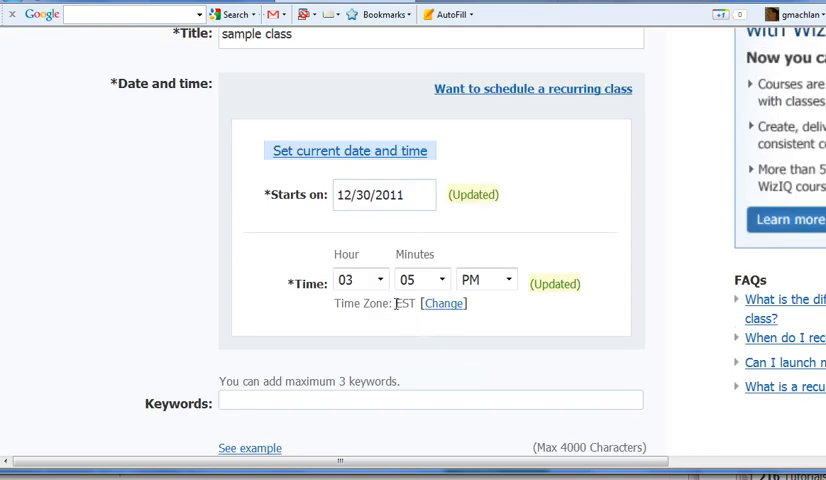
double_click(405, 303)
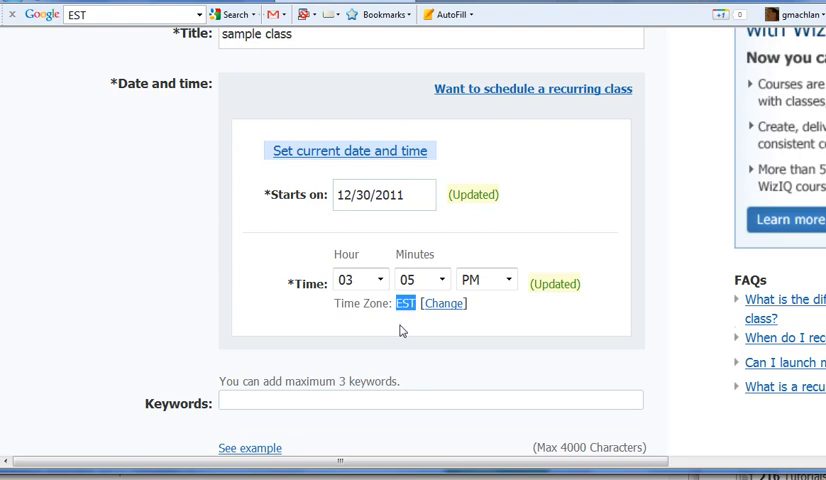
mouse_move(446, 307)
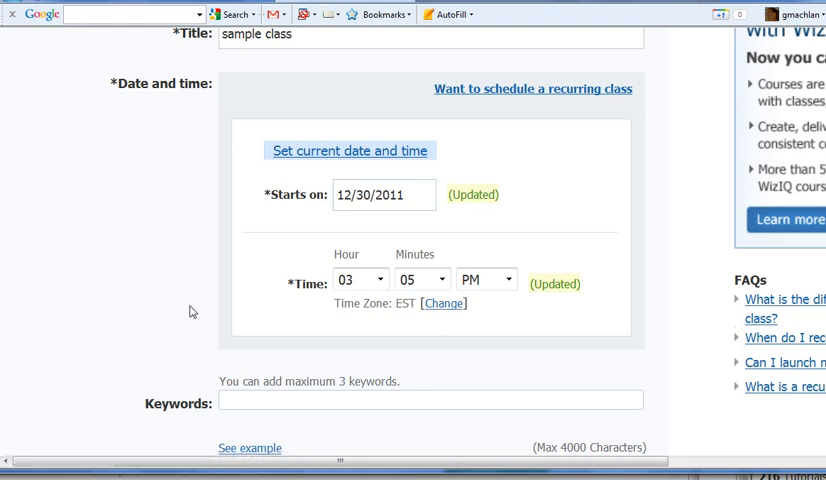
scroll(down, 3)
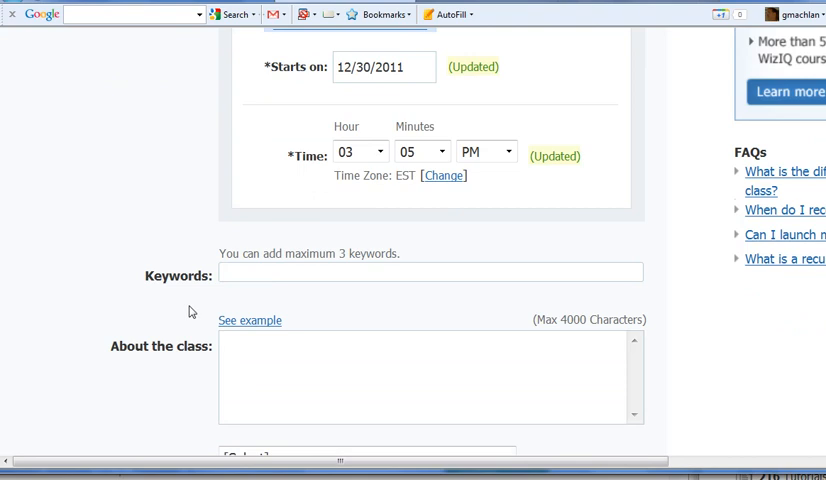
mouse_move(205, 321)
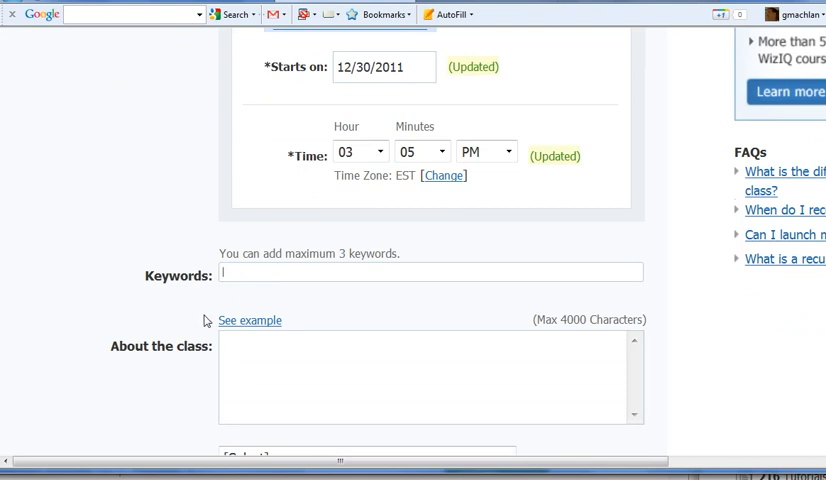
- Add the keywords English, ESL and games to the class
text(Engl)
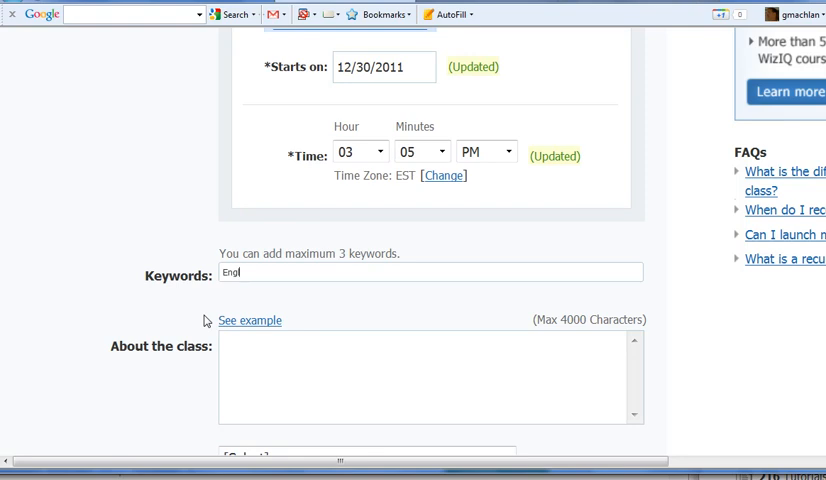
key(Enter)
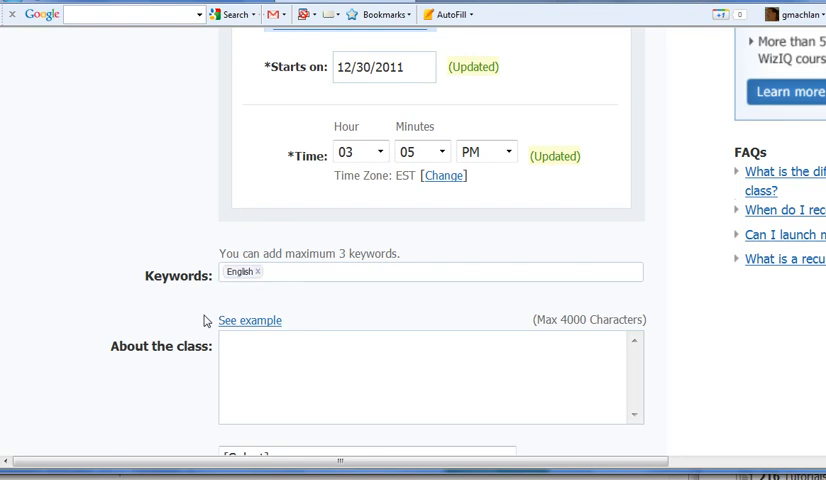
text(ESL)
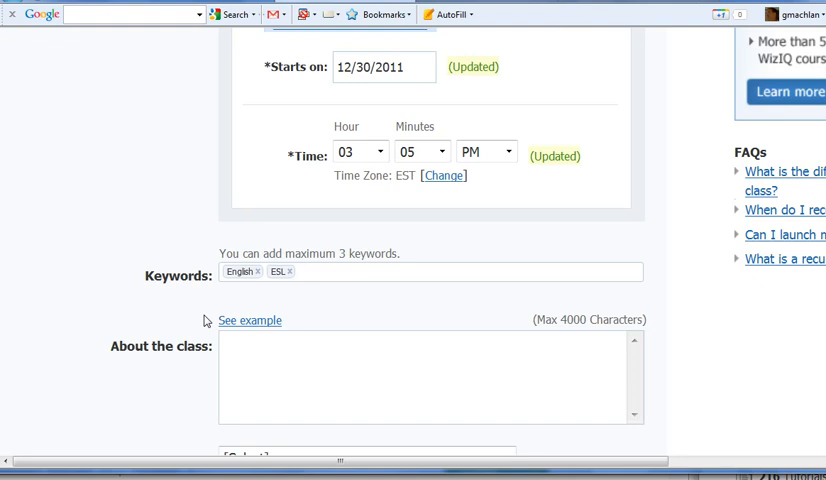
text(games)
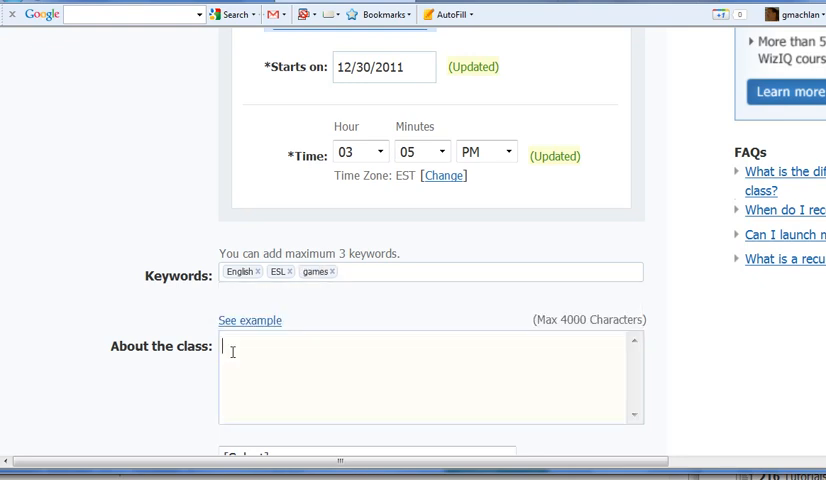
- Describe the class as 'this is a quick tutorial for learning to use wiziq'
text(this is a qu)
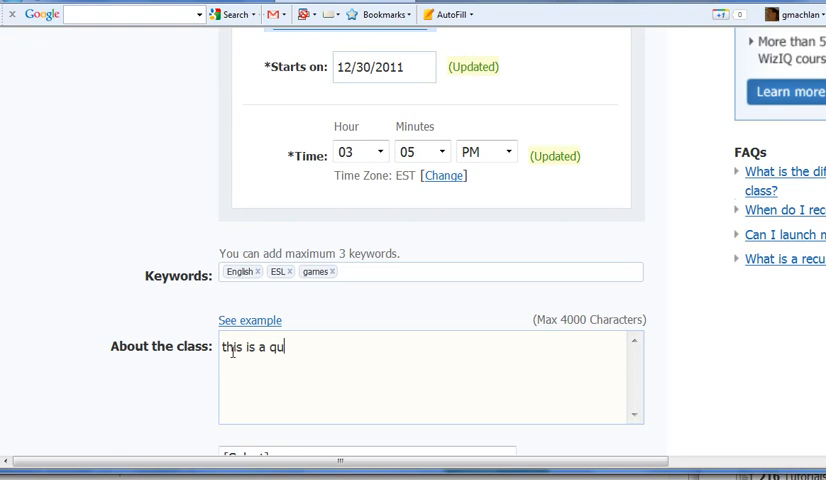
text(ick tutor)
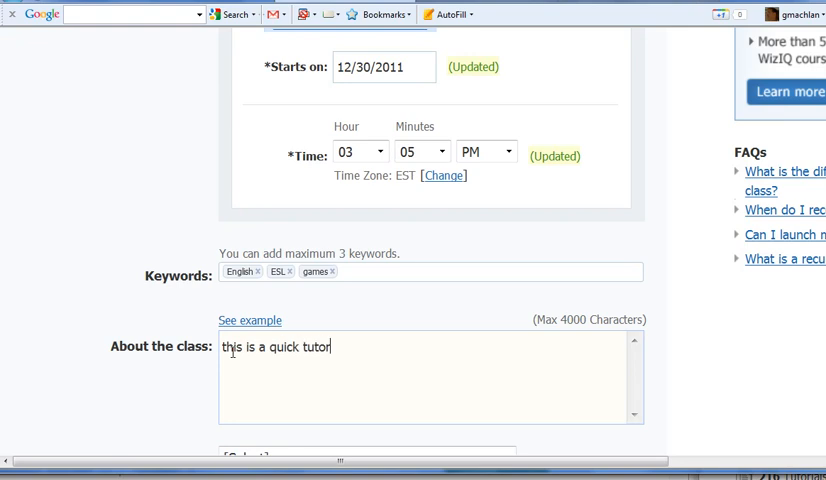
text(ial for)
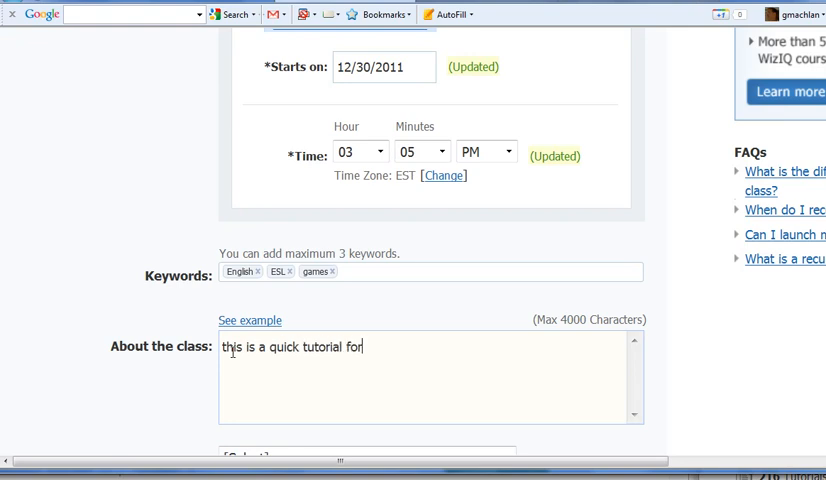
text(learning t)
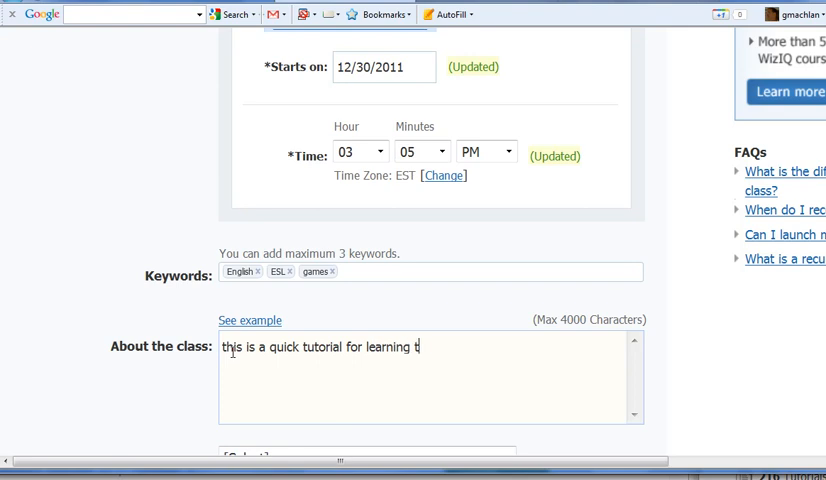
text(o use wizi)
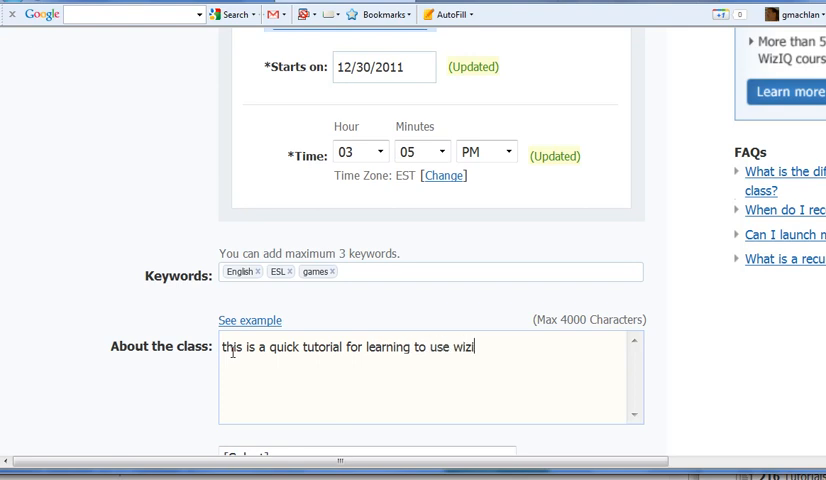
text(q)
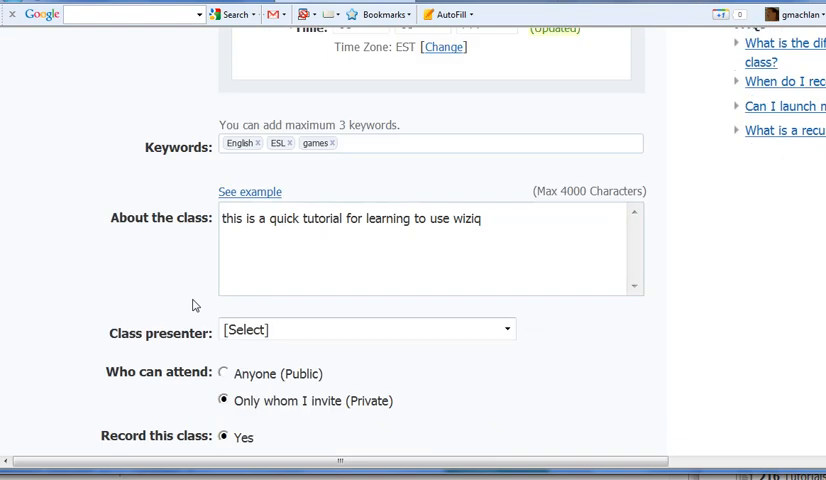
- Keep the class private and recorded, choosing Yes for entering without sign-up
scroll(down, 3)
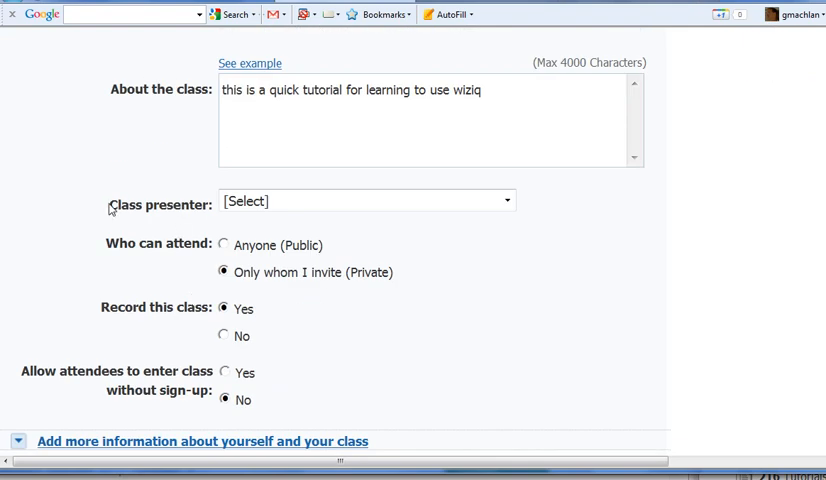
double_click(157, 204)
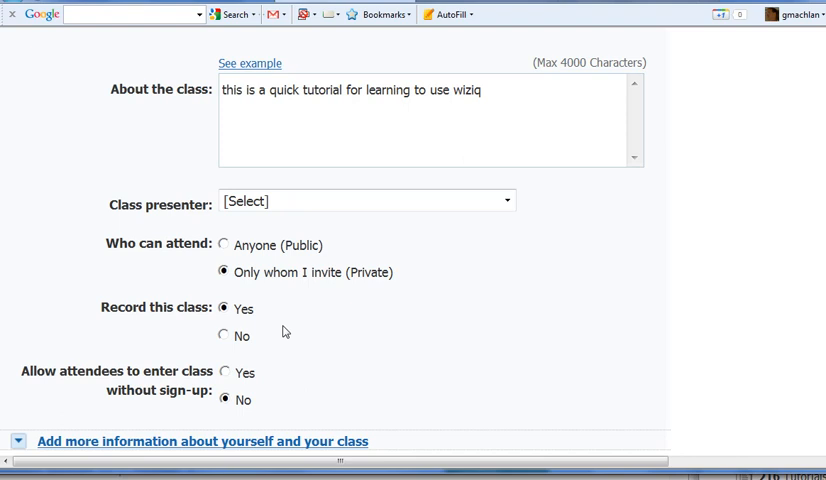
scroll(down, 3)
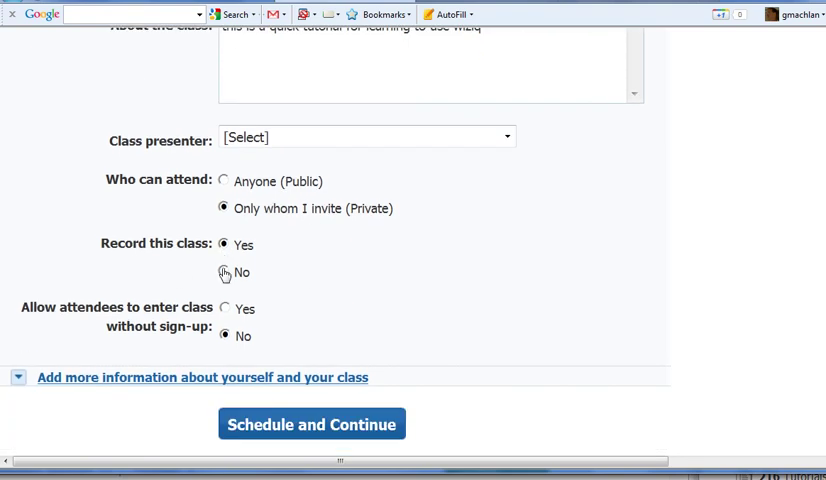
scroll(down, 3)
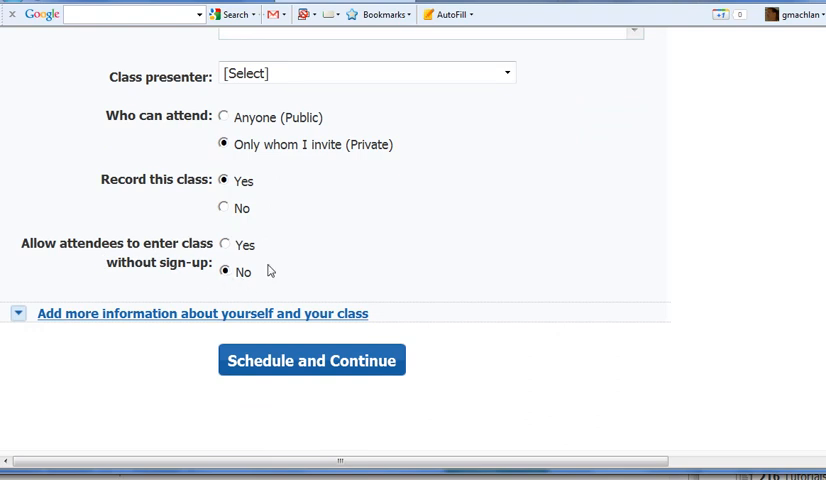
mouse_move(252, 254)
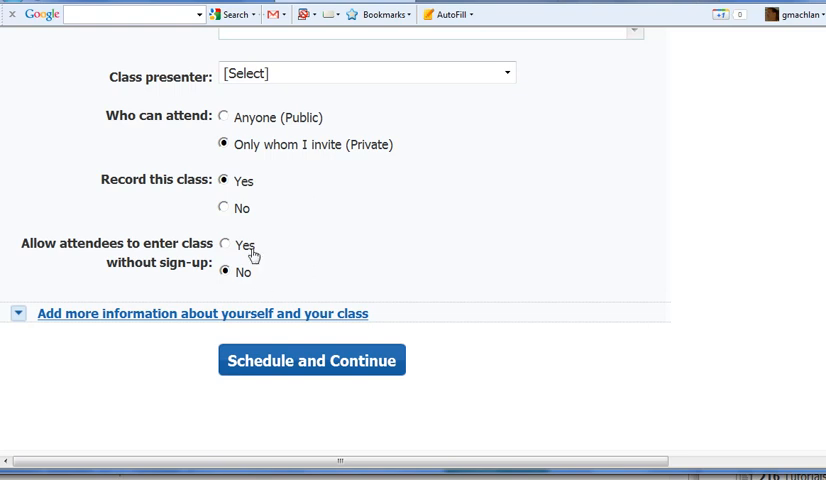
click(225, 245)
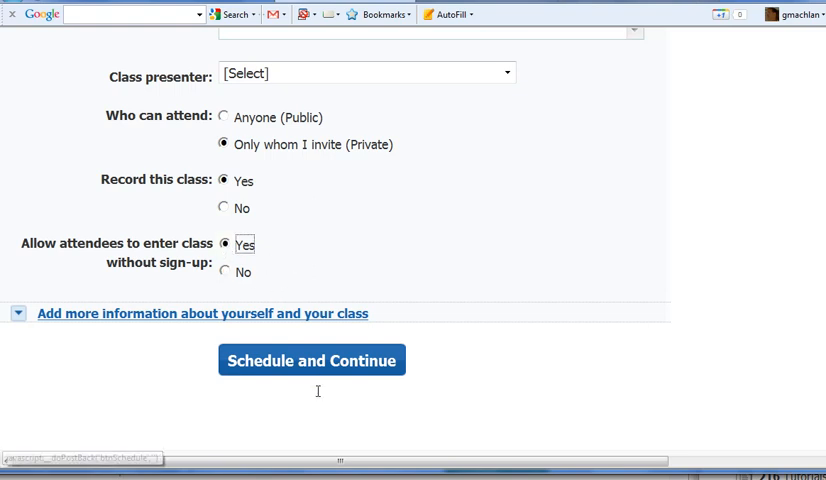
mouse_move(305, 369)
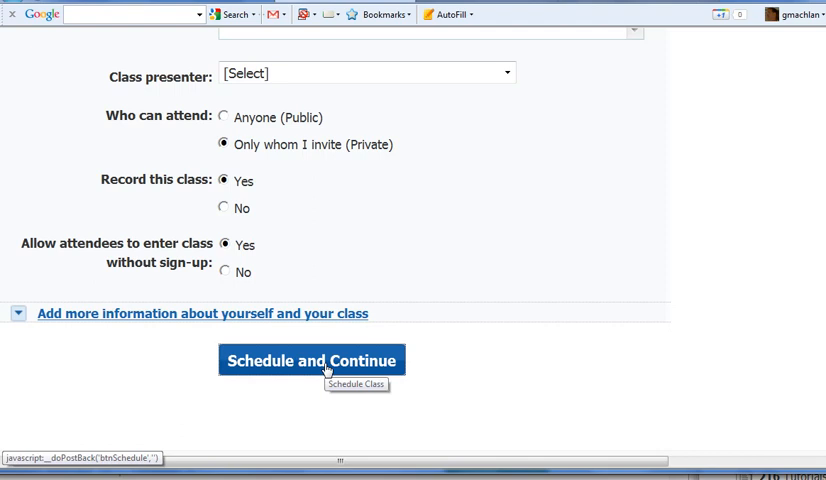
- Schedule the class with Schedule and Continue to reach its invite attendees page
click(313, 360)
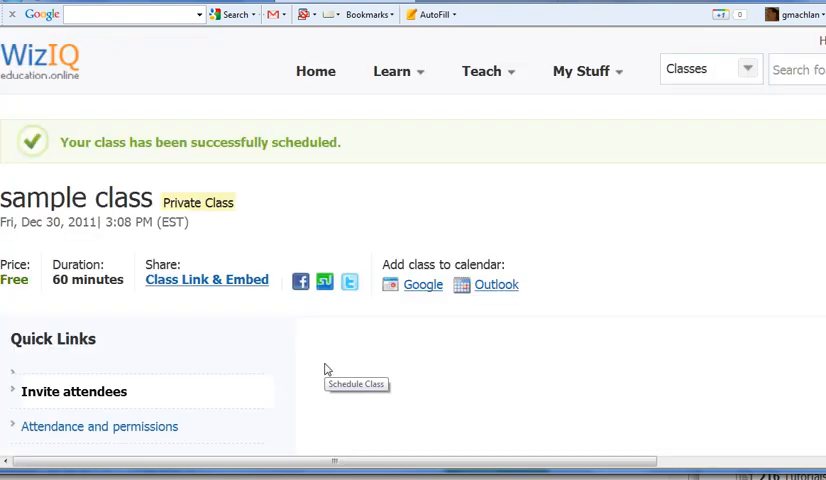
click(77, 393)
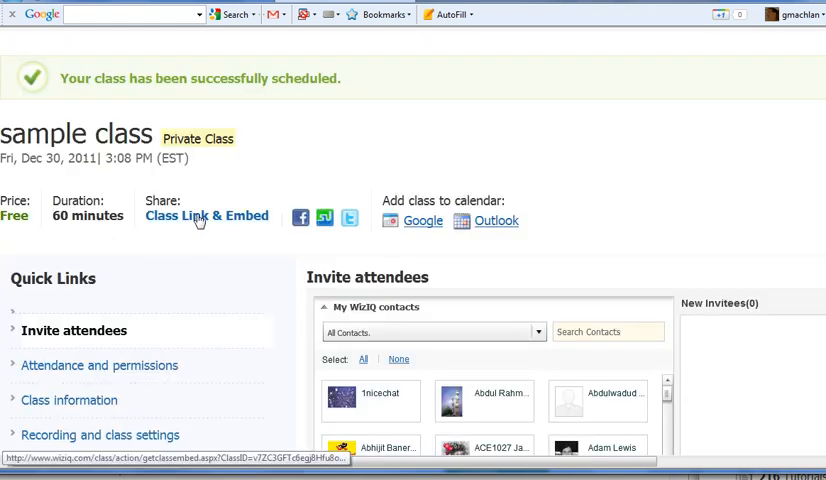
- Copy the class link from the Class Link & Embed popup, then close it
click(206, 216)
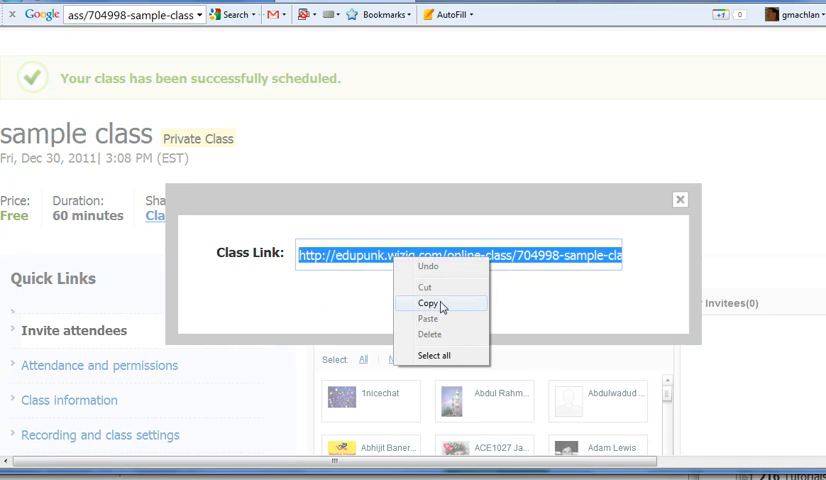
click(428, 302)
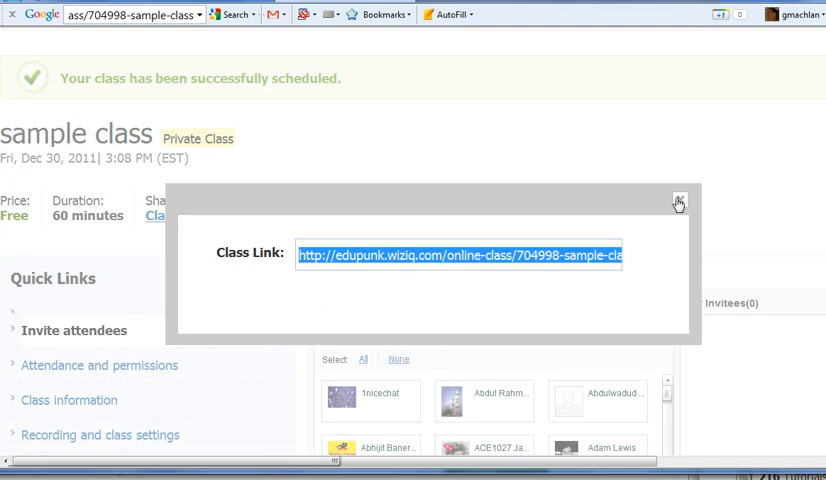
click(677, 200)
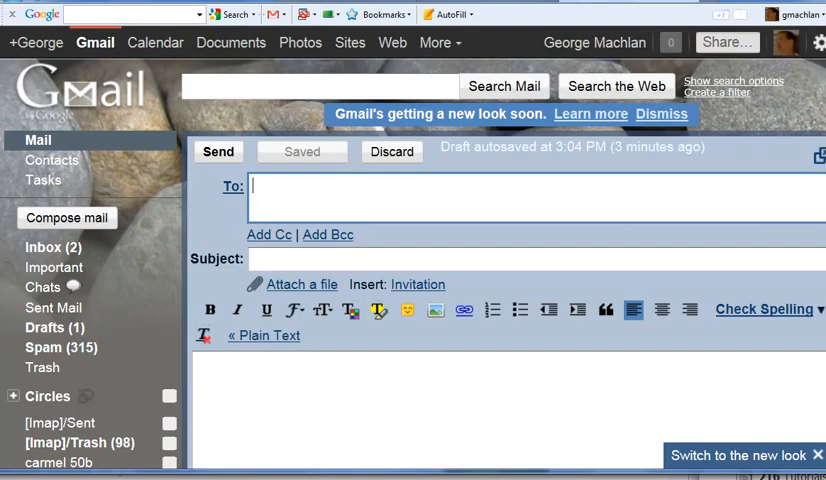
text(gm)
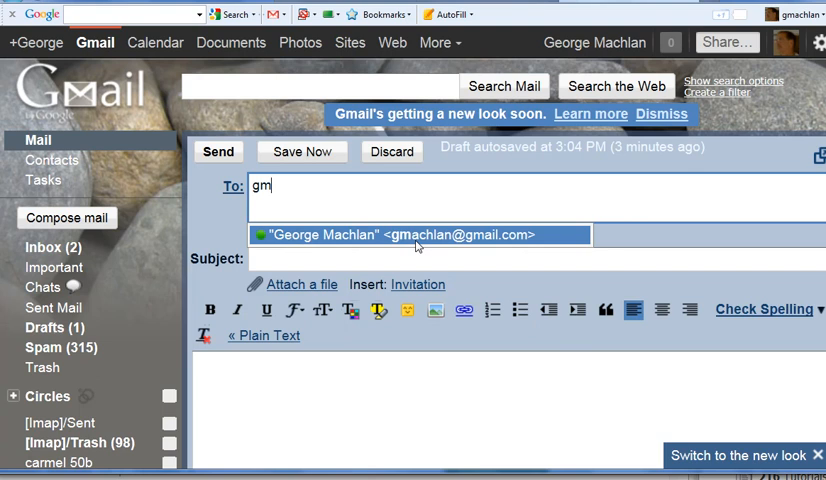
click(418, 234)
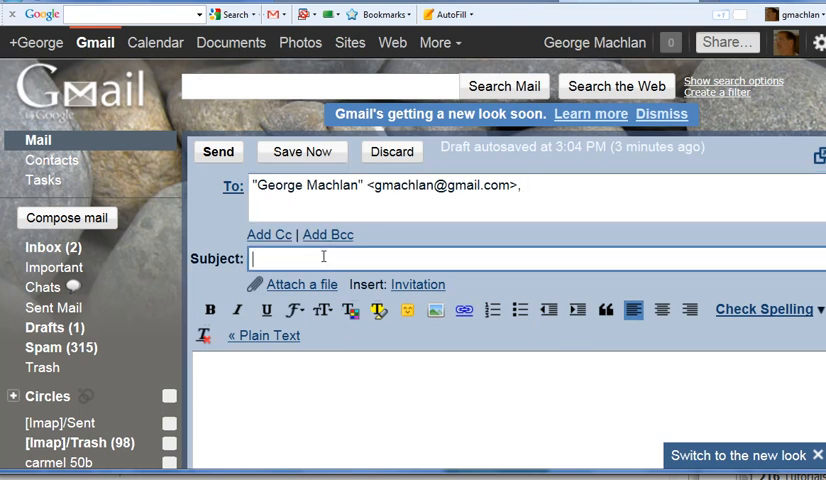
text(class)
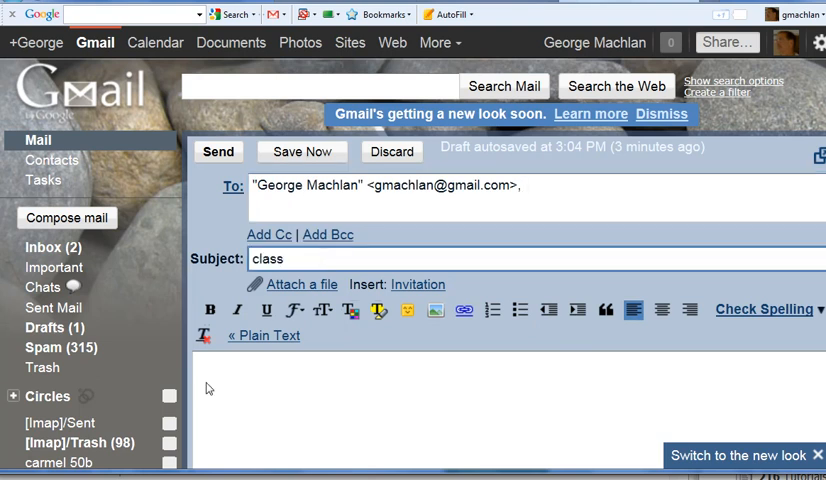
click(220, 372)
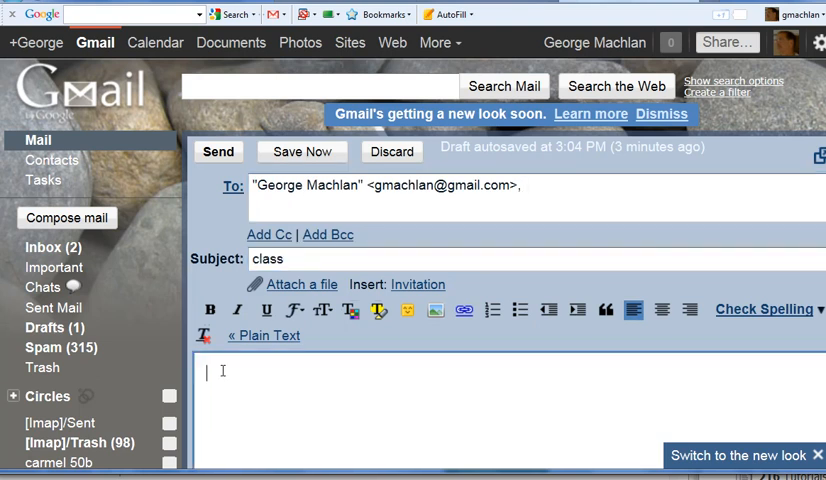
text(http://edupunk.wiziq.com/online-class/704998-sample-class)
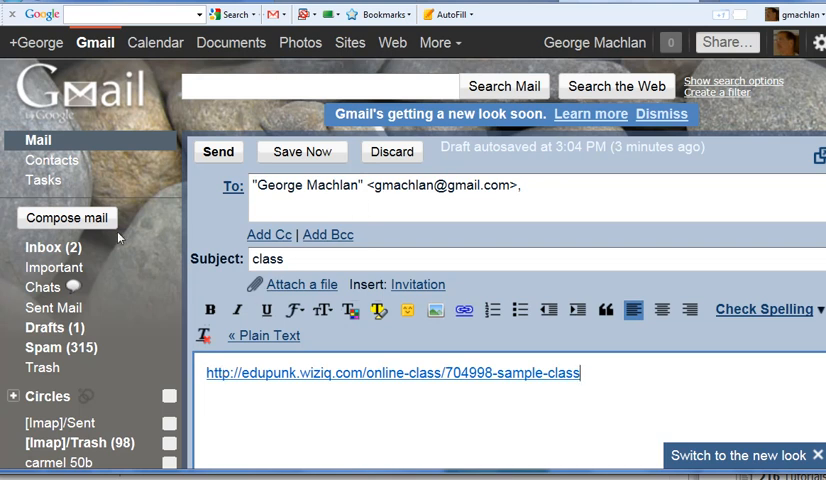
mouse_move(72, 221)
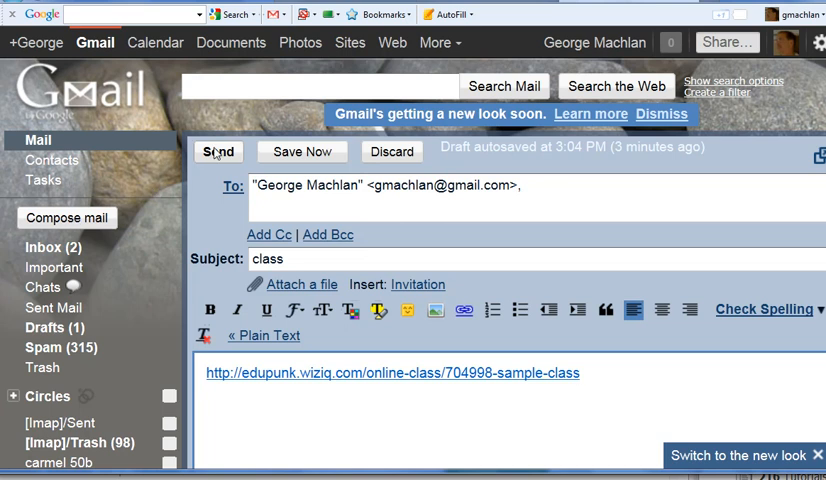
click(217, 151)
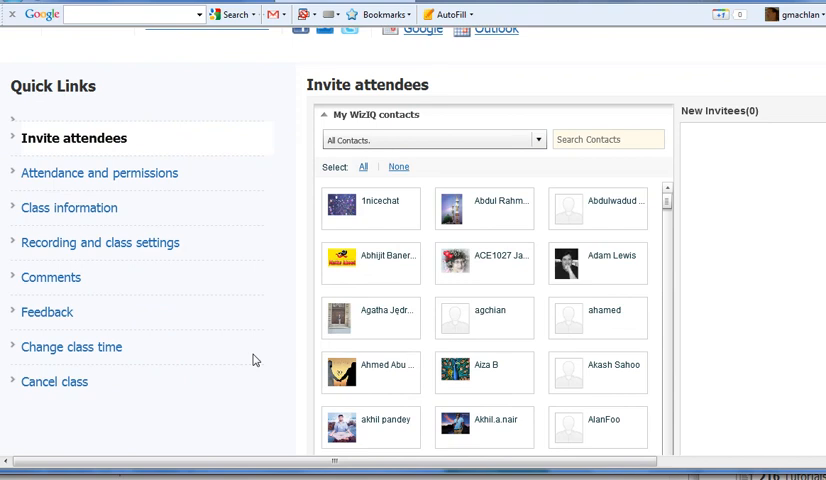
mouse_move(285, 283)
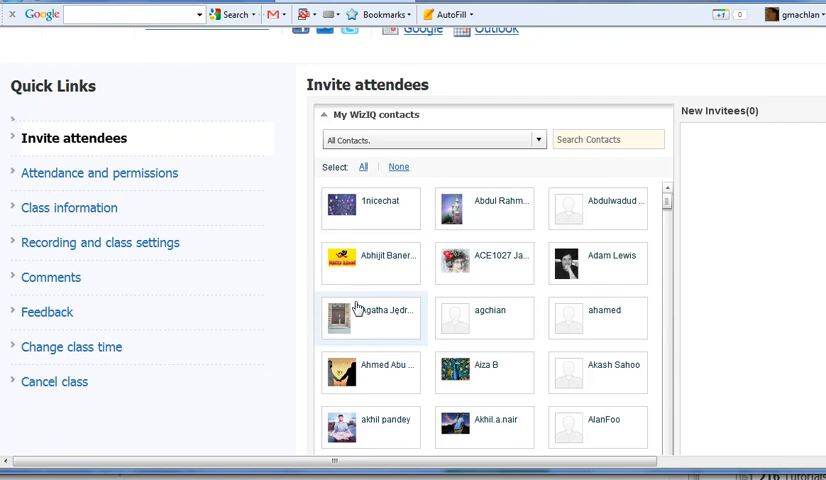
mouse_move(268, 279)
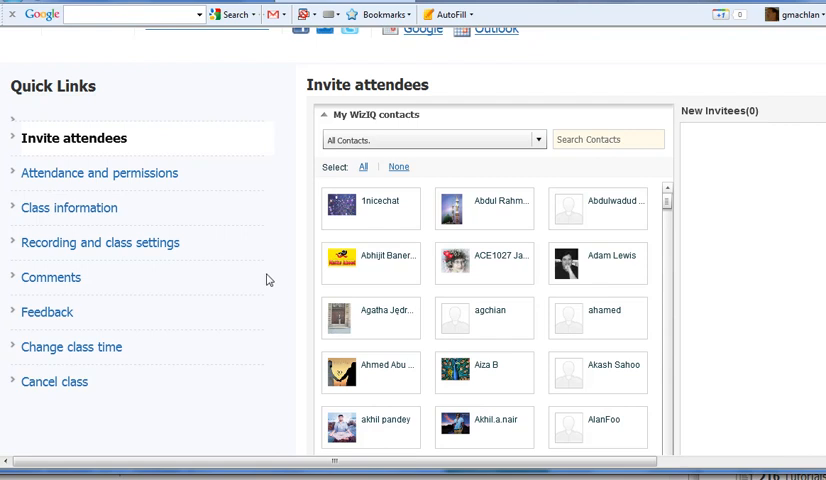
mouse_move(237, 250)
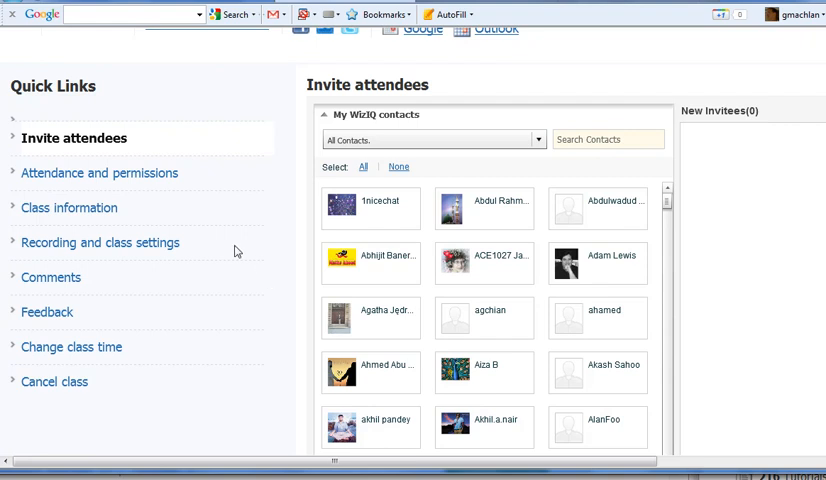
mouse_move(91, 183)
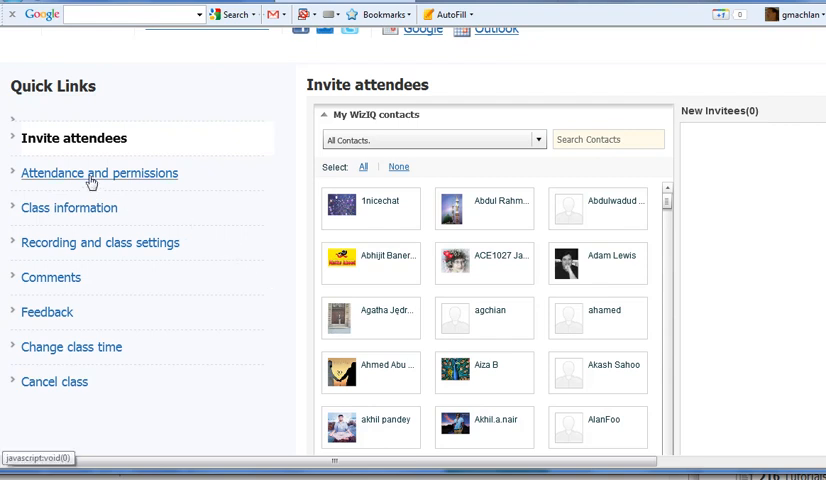
mouse_move(51, 289)
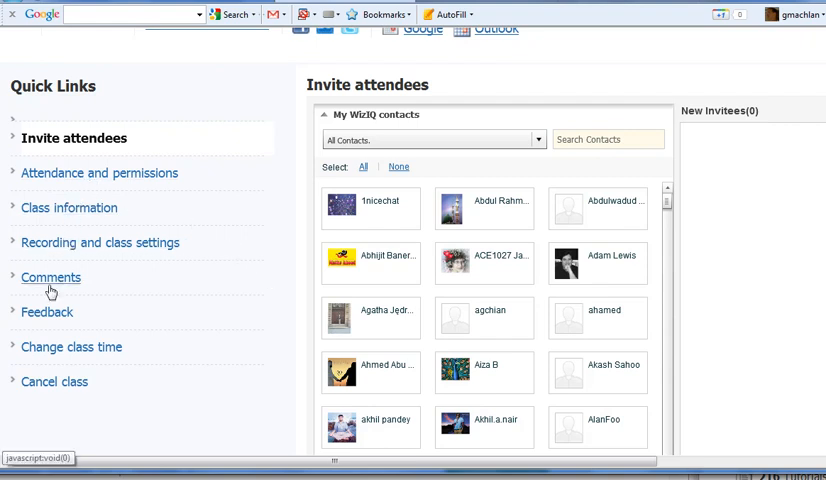
mouse_move(62, 379)
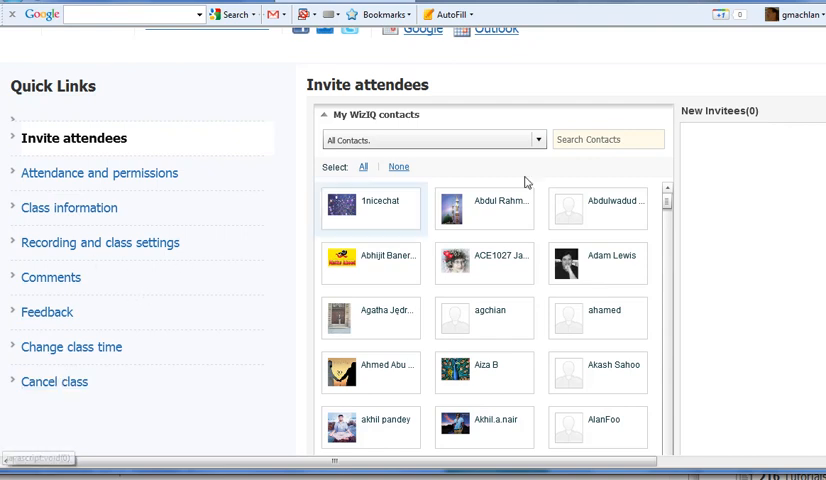
mouse_move(380, 205)
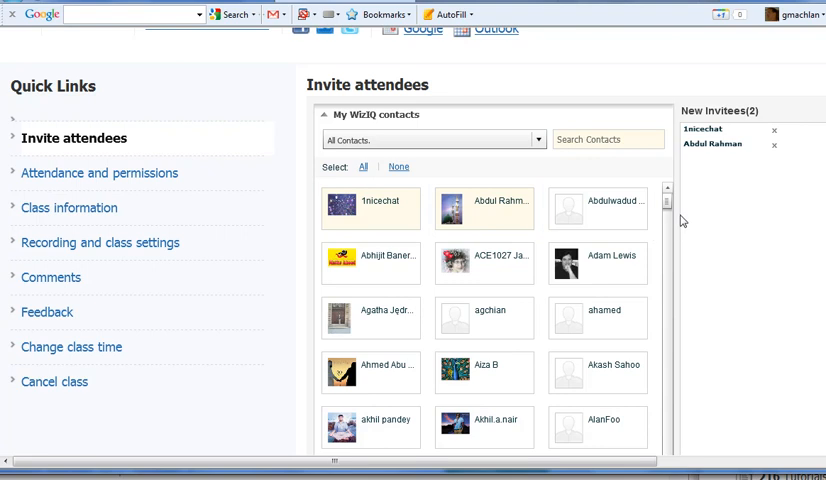
scroll(down, 3)
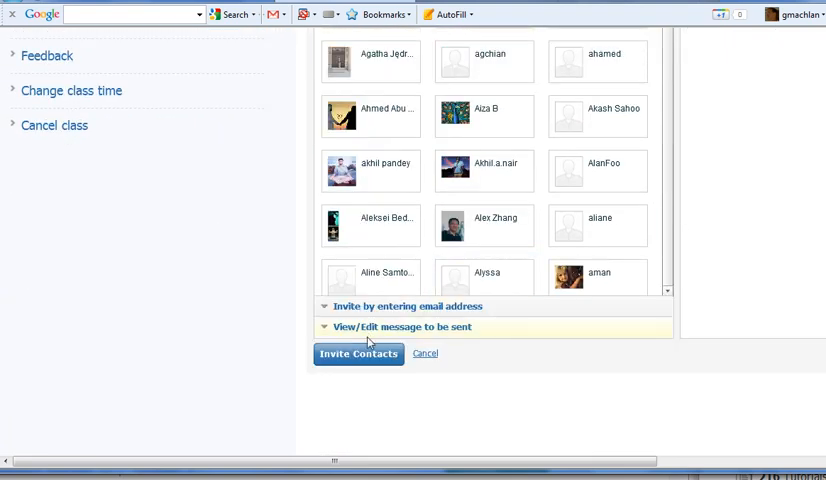
mouse_move(390, 306)
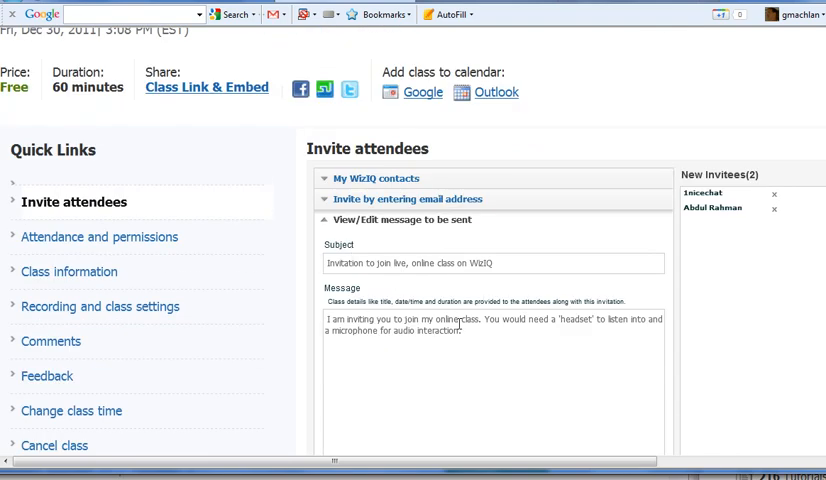
scroll(down, 3)
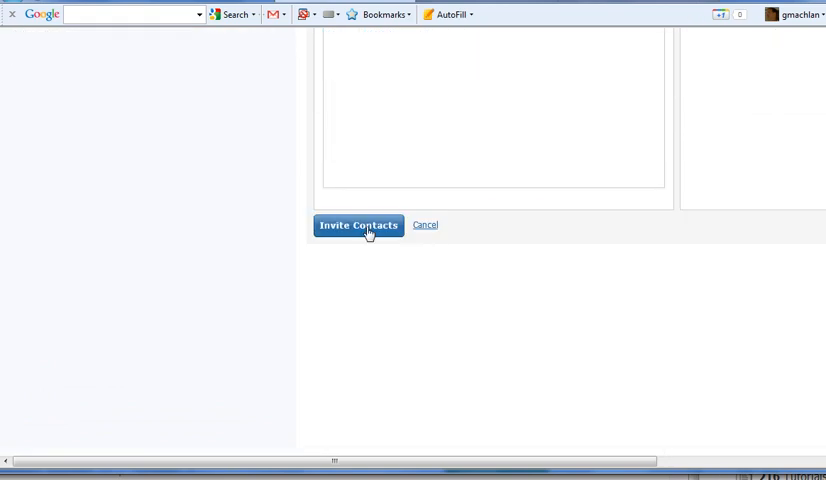
mouse_move(427, 228)
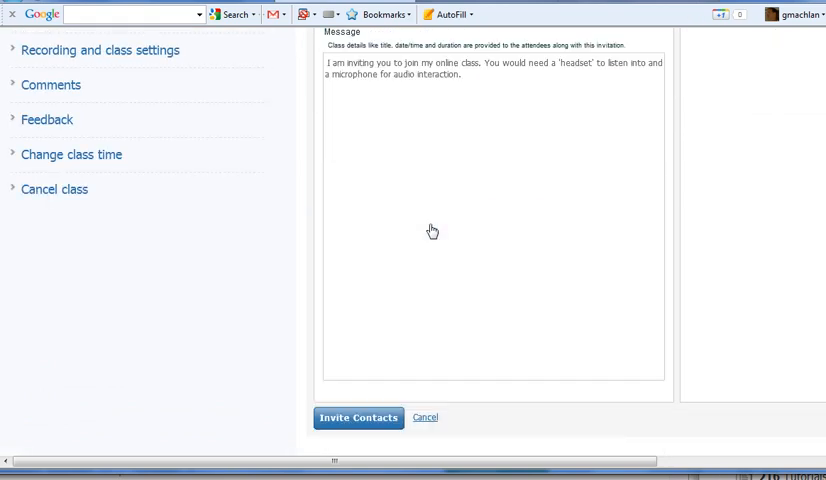
- Scroll back to the top of the class page after submitting the invitations
scroll(up, 3)
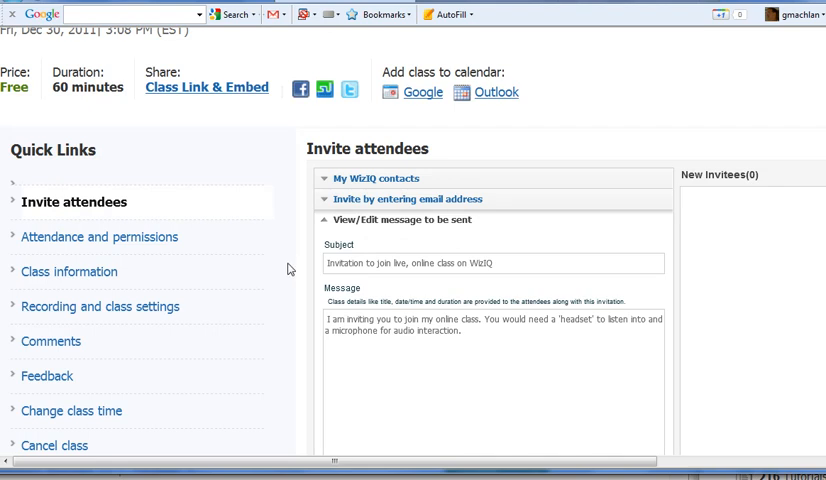
mouse_move(217, 272)
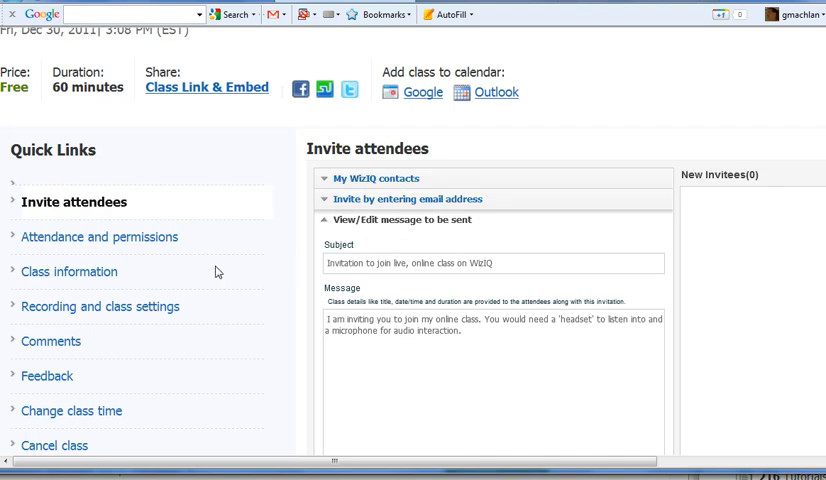
mouse_move(114, 237)
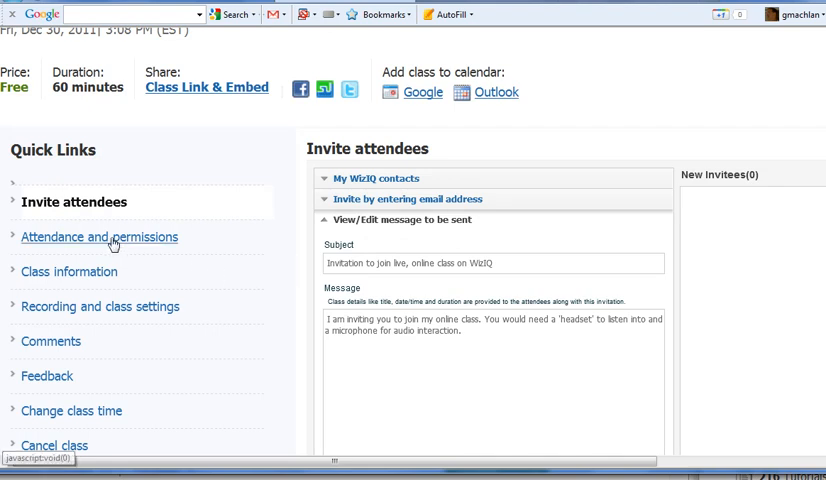
mouse_move(69, 271)
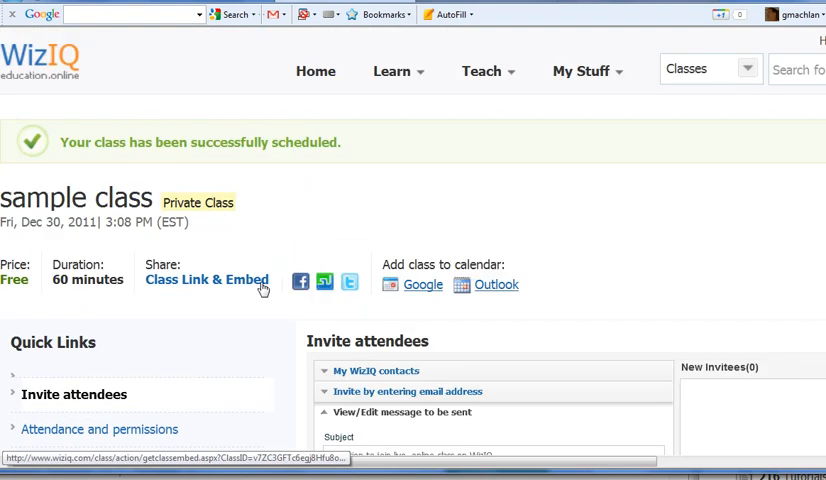
mouse_move(70, 16)
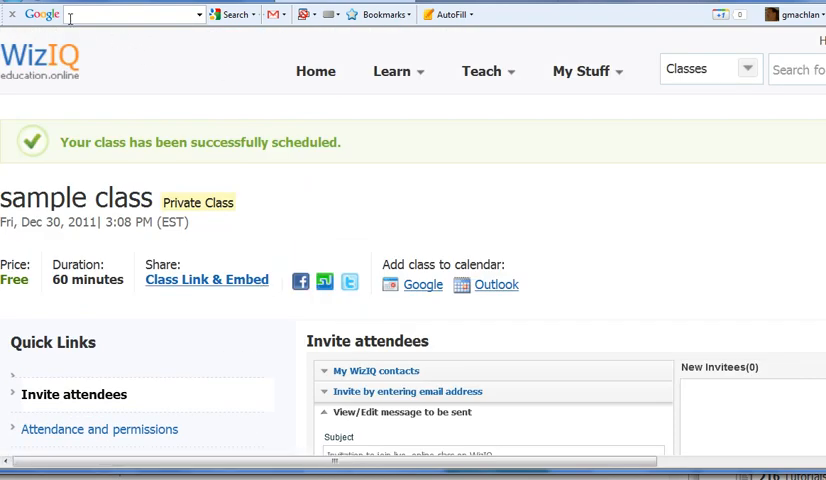